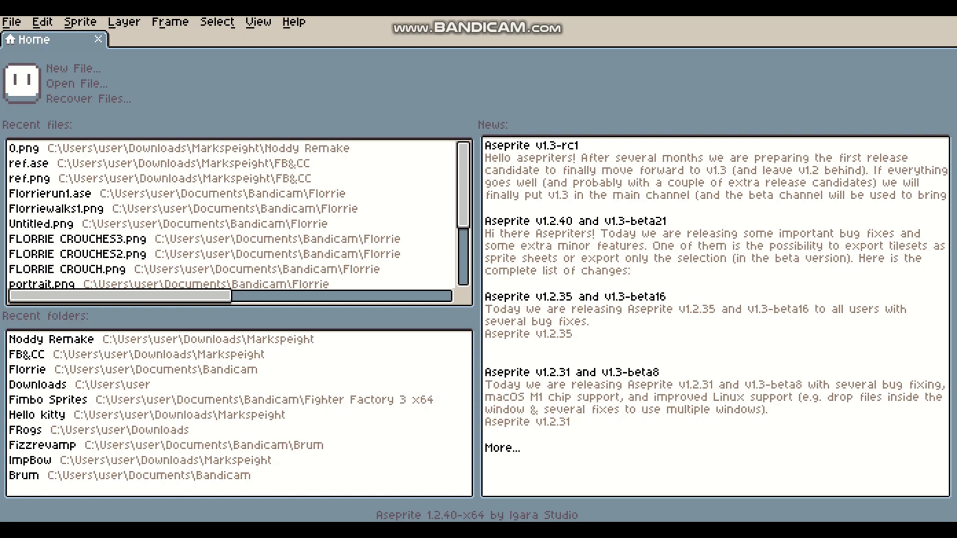
pyautogui.moveTo(71, 69)
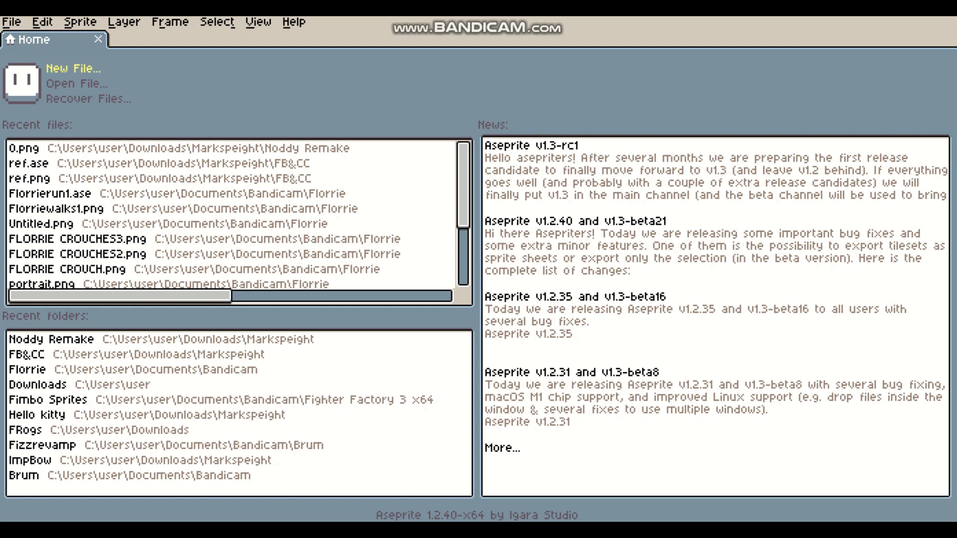
# - Create a new blank 120×140 sprite with a transparent background
pyautogui.click(73, 69)
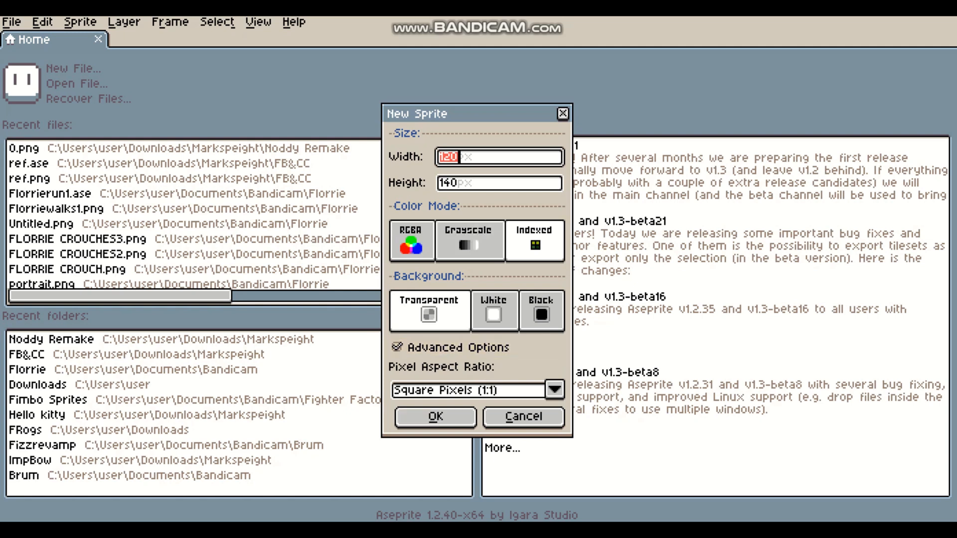
pyautogui.click(434, 417)
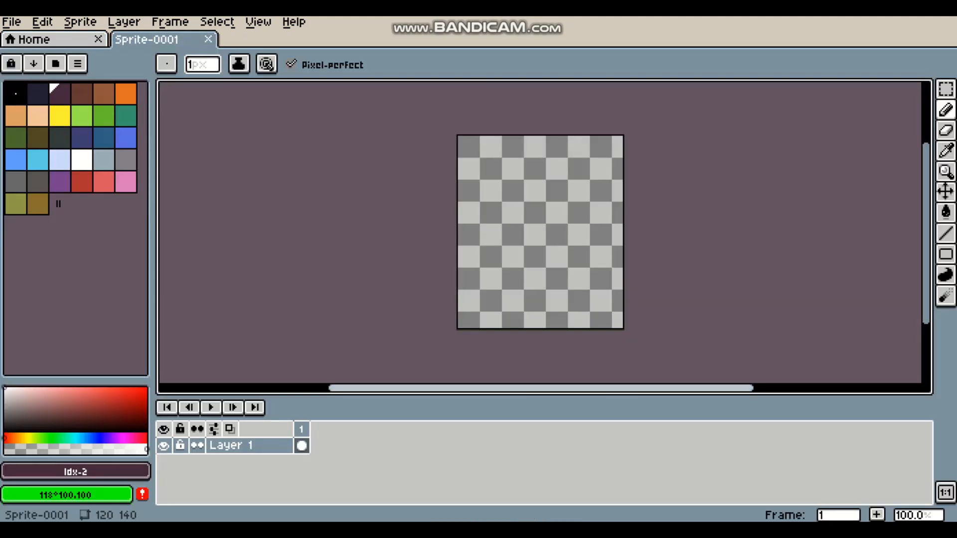
# - Choose the freehand pixel drawing tool for sketching on the blank canvas
pyautogui.scroll(3)
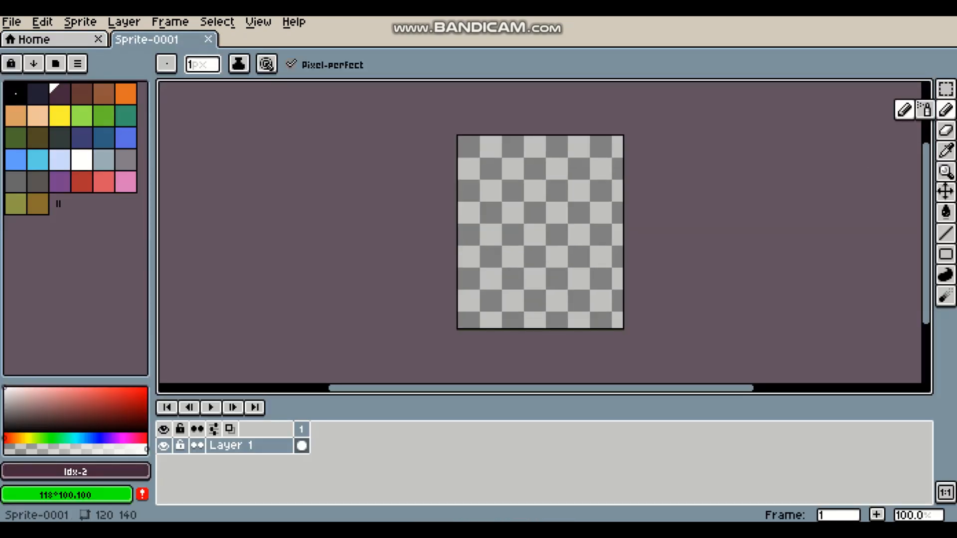
pyautogui.moveTo(945, 110)
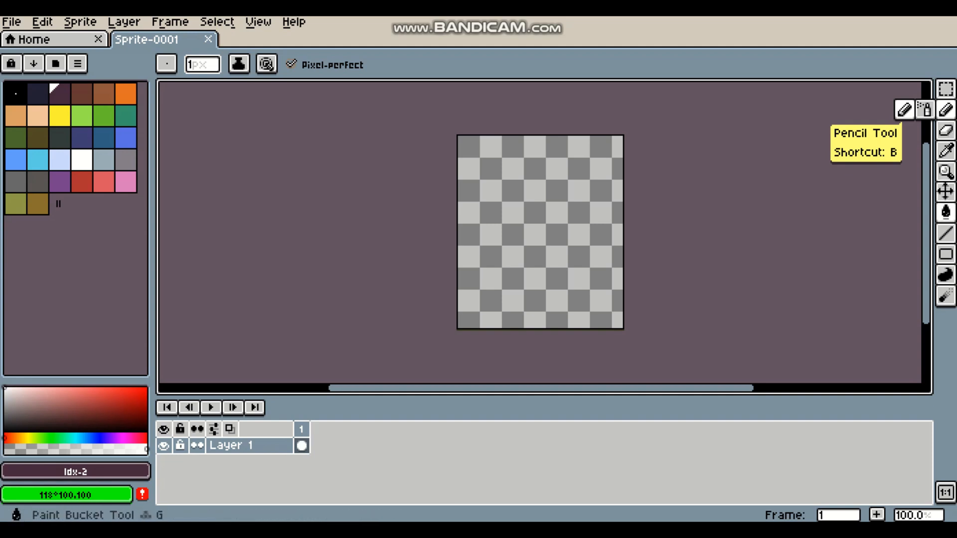
pyautogui.click(944, 109)
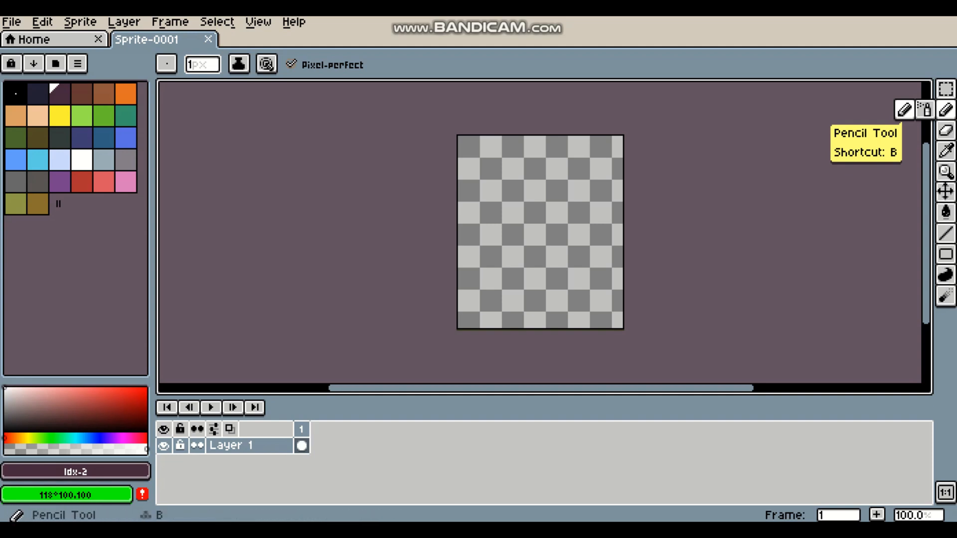
pyautogui.moveTo(537, 232)
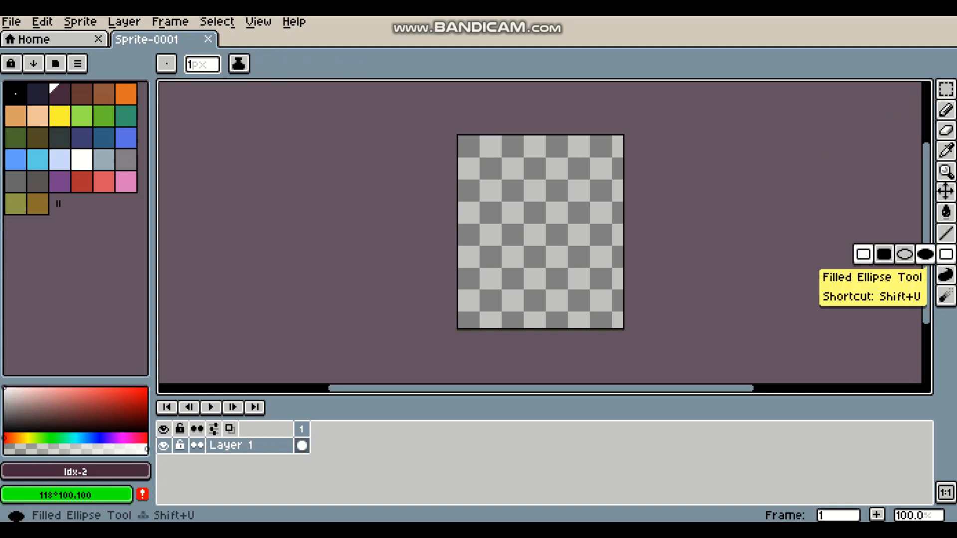
# - Draw the cat's head ellipse, reposition it, and sketch ears, eyes, nose, mouth, body and feet
pyautogui.click(904, 254)
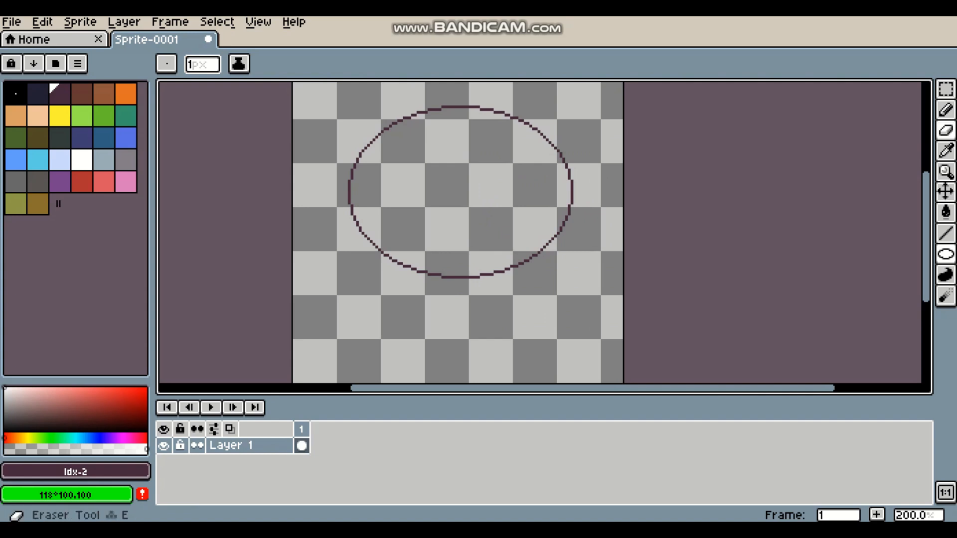
pyautogui.click(945, 112)
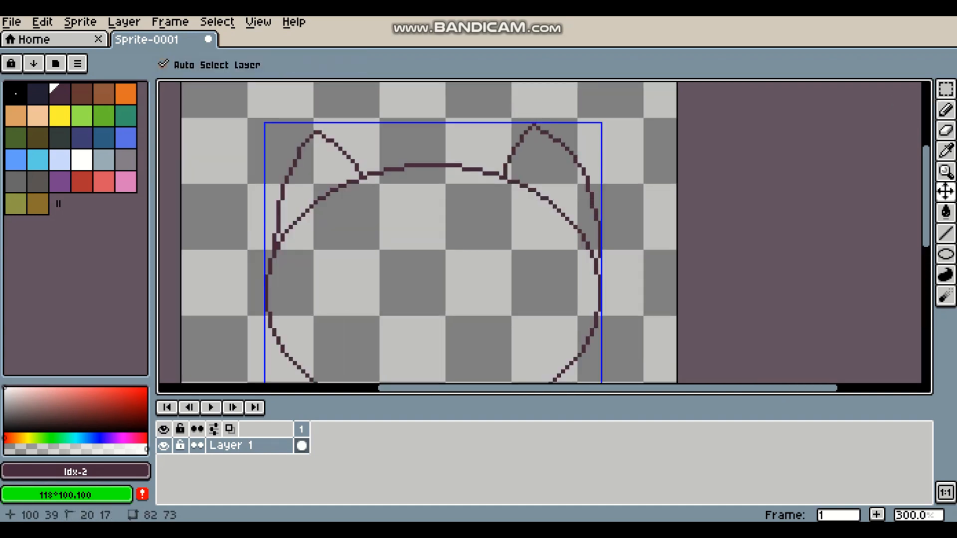
pyautogui.press('ctrl+z')
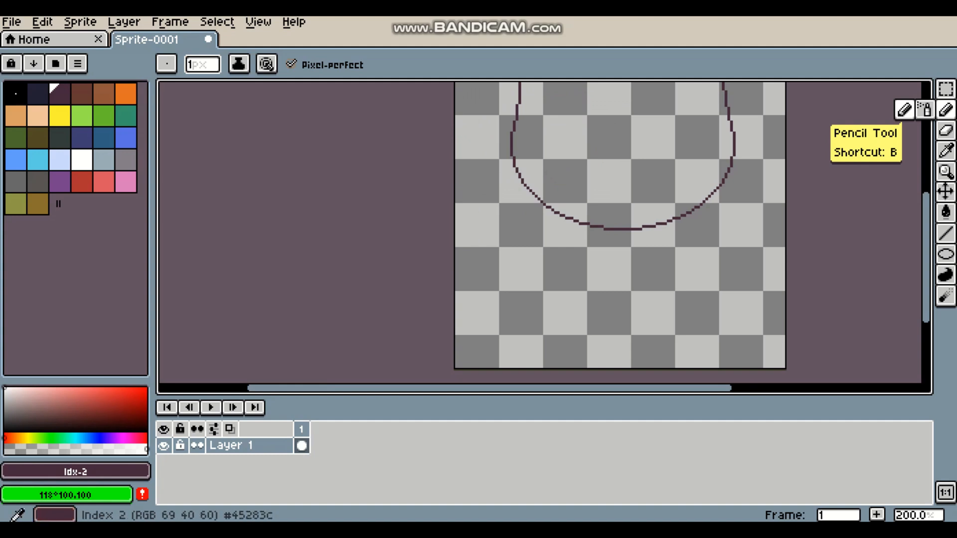
pyautogui.click(945, 255)
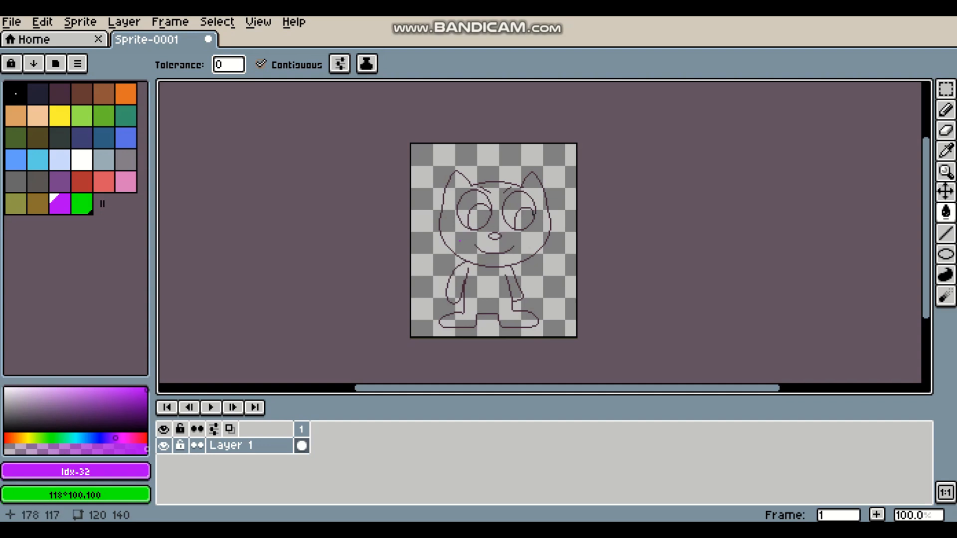
# - Bucket-fill the body purple, eyes white, nose yellow and pupils blue
pyautogui.click(483, 293)
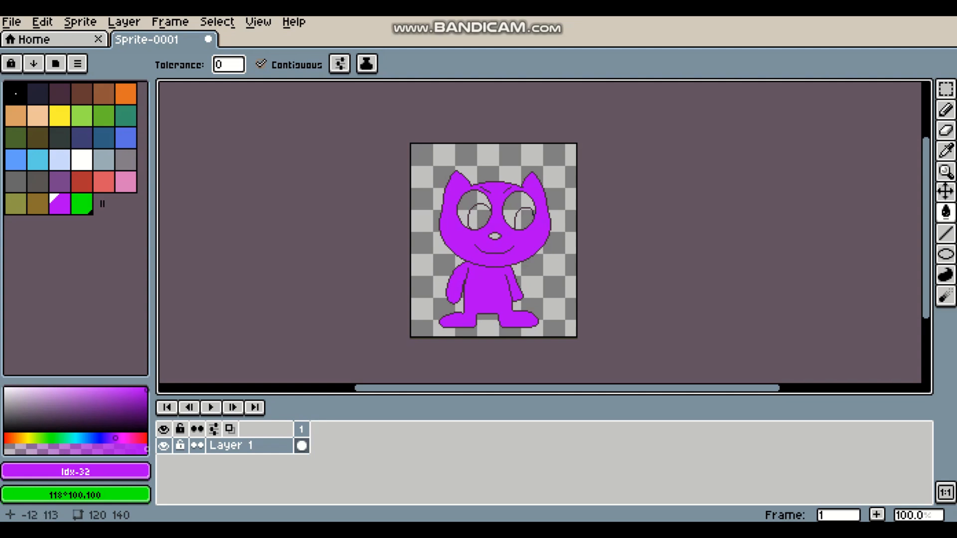
pyautogui.click(81, 159)
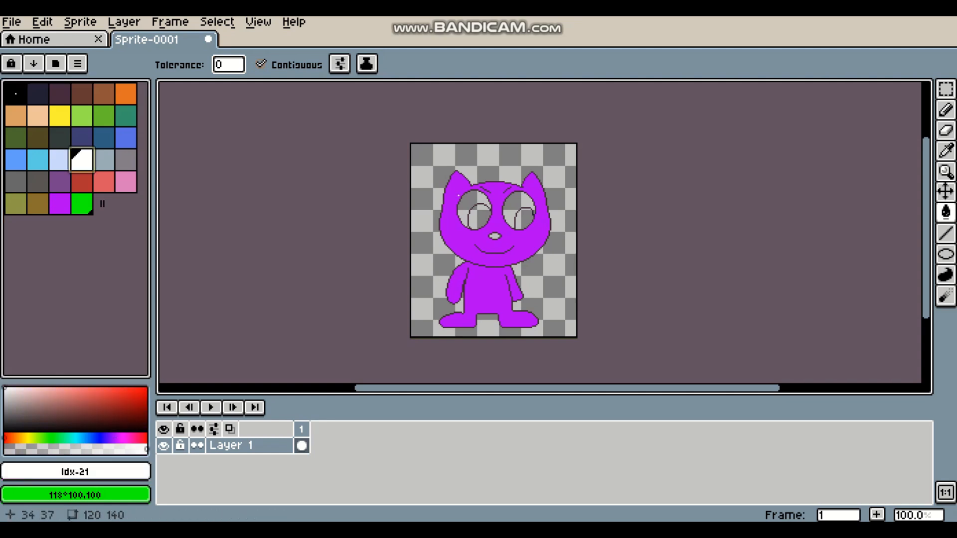
pyautogui.click(477, 207)
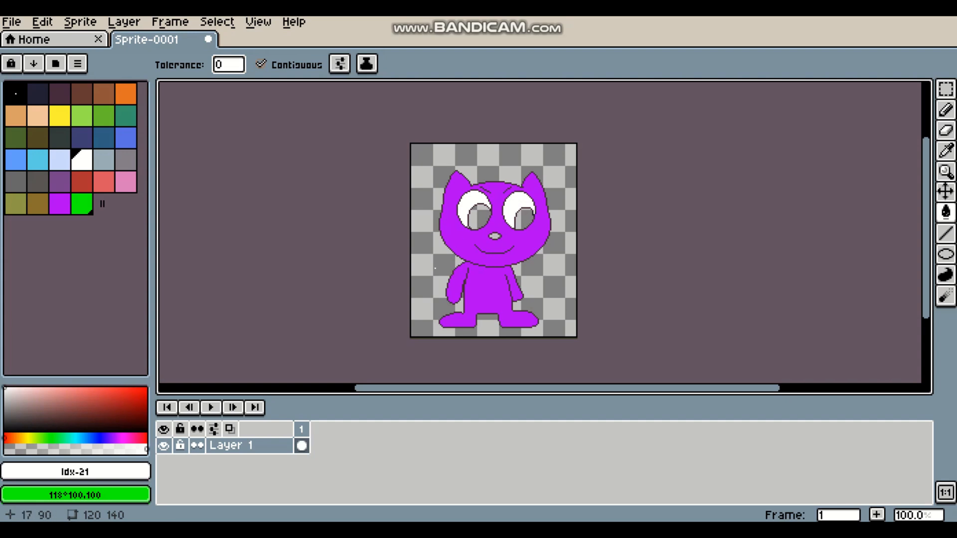
pyautogui.click(59, 115)
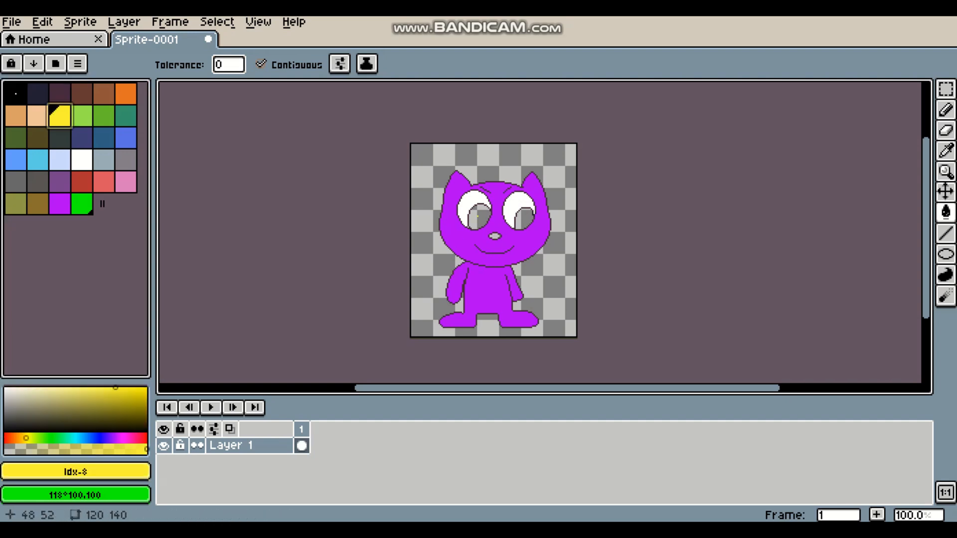
pyautogui.click(491, 236)
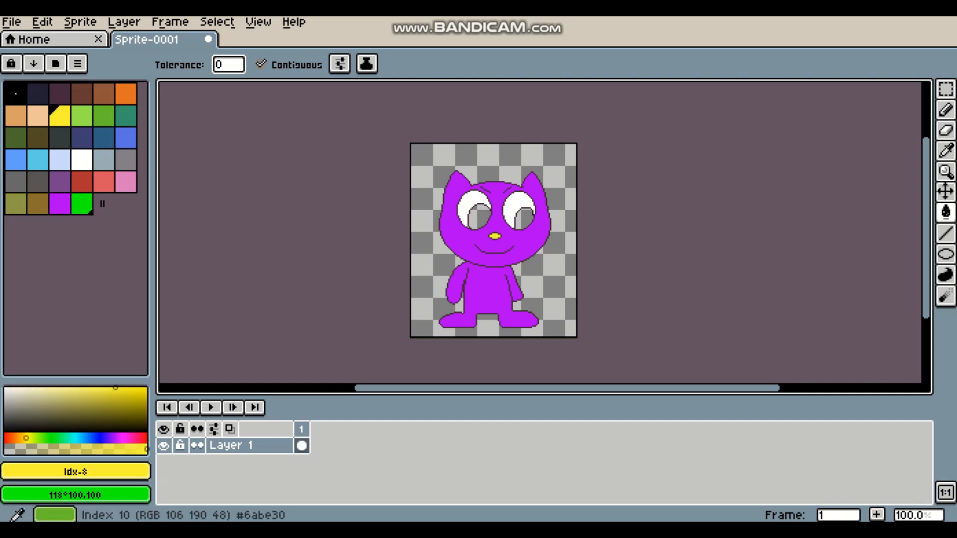
pyautogui.click(125, 137)
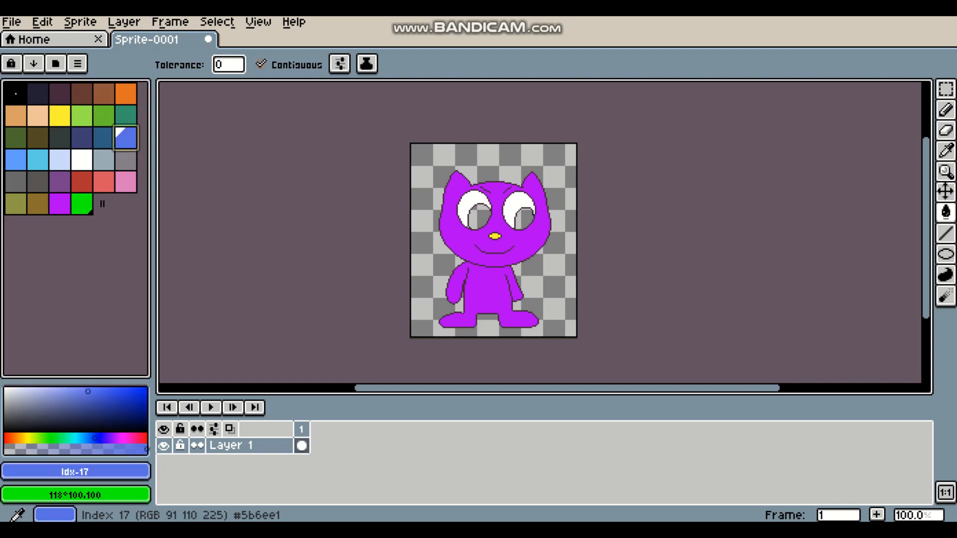
pyautogui.click(478, 216)
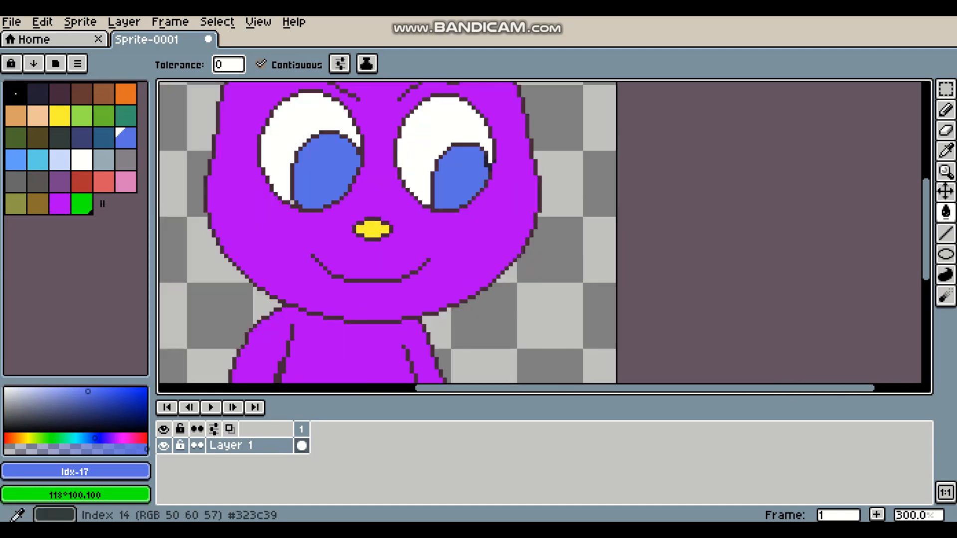
# - Draw dark shading lines in the pupils and fill their tops with white highlights
pyautogui.click(944, 110)
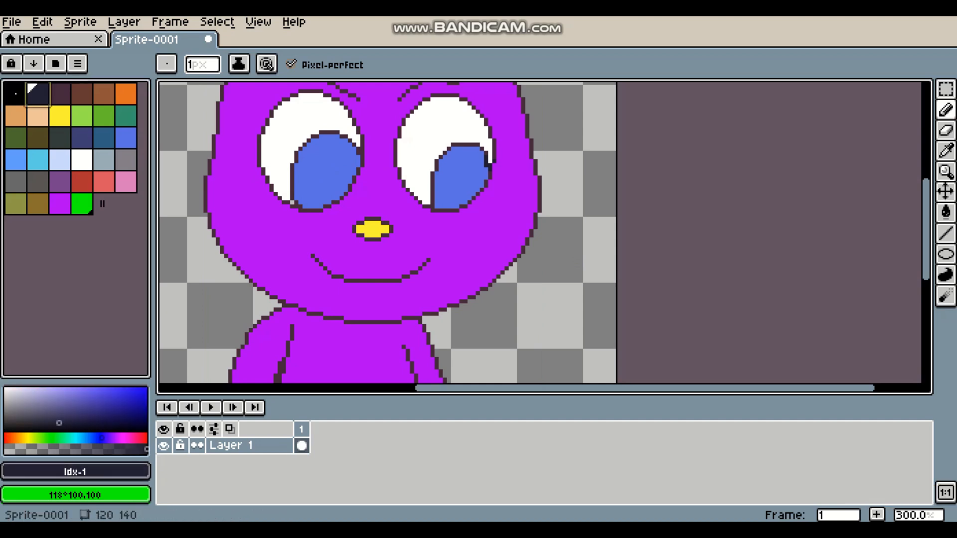
pyautogui.moveTo(204, 239)
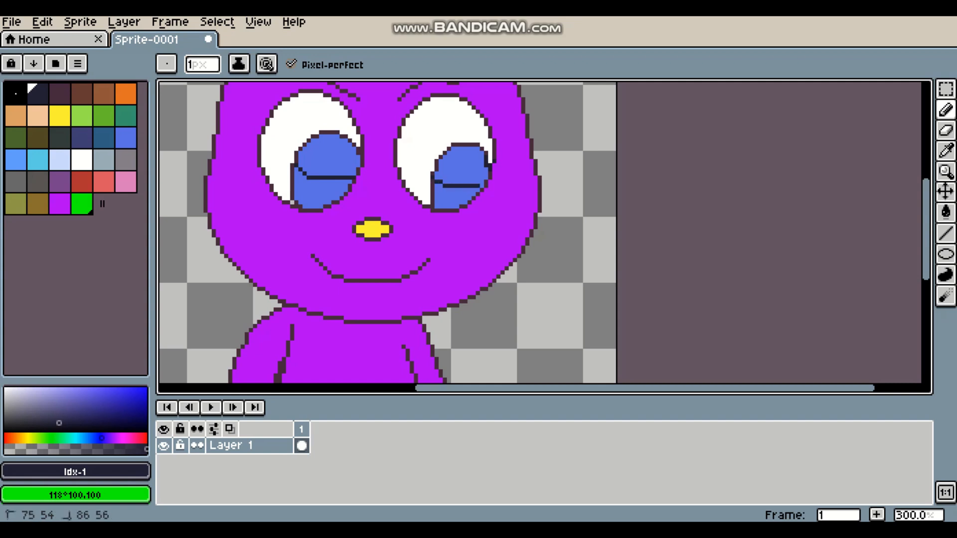
pyautogui.click(318, 198)
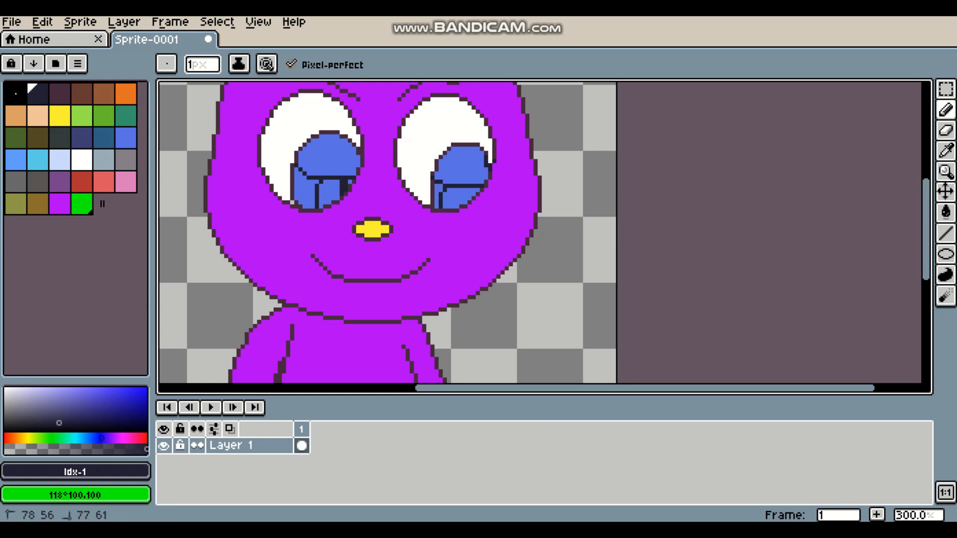
pyautogui.moveTo(473, 191)
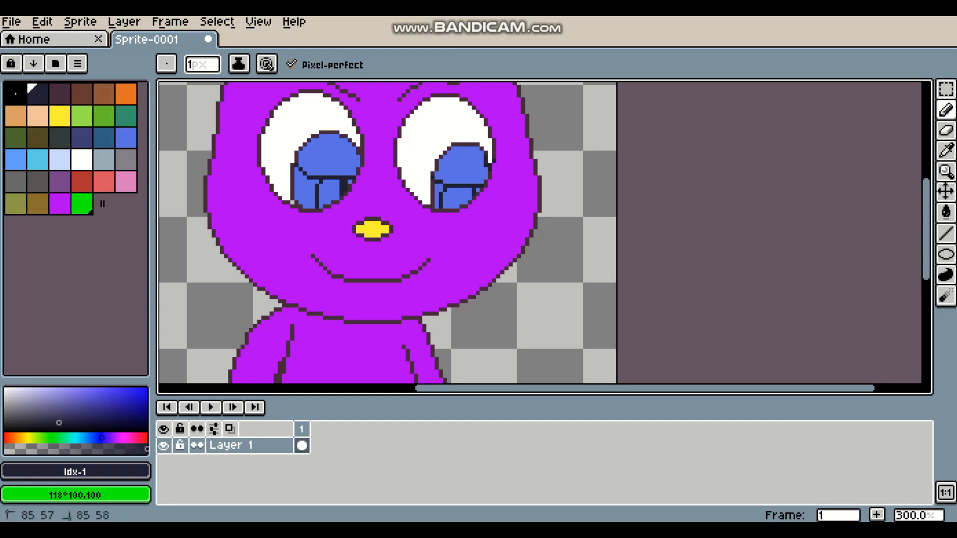
pyautogui.click(81, 160)
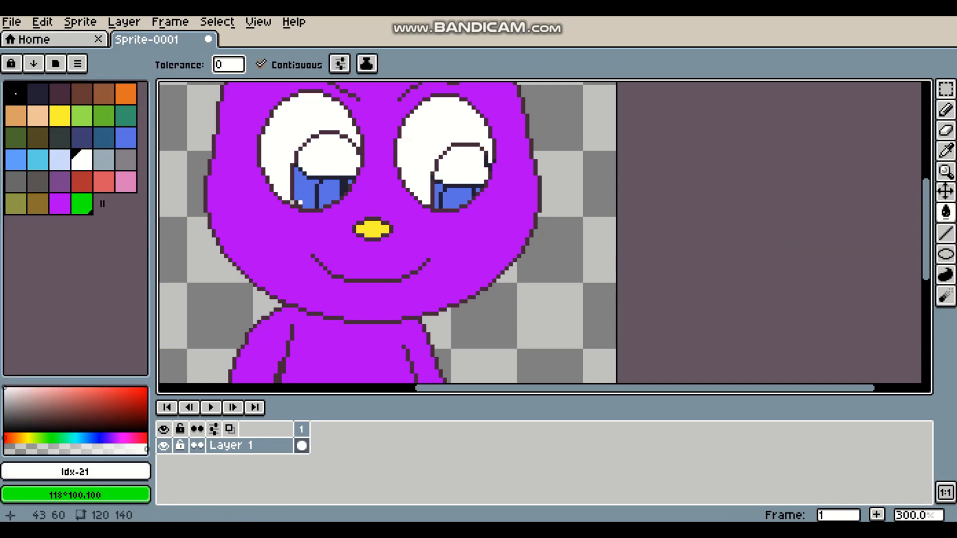
pyautogui.click(330, 193)
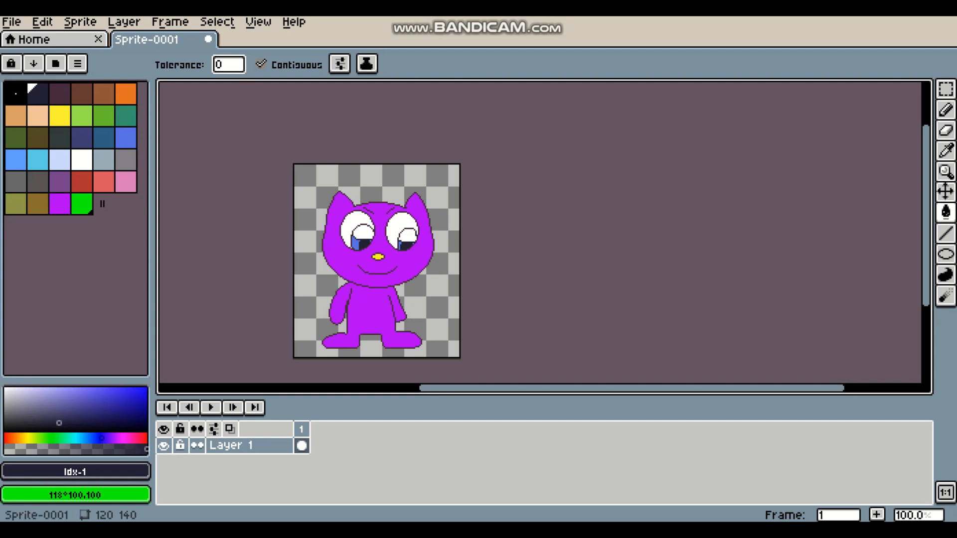
pyautogui.moveTo(293, 257)
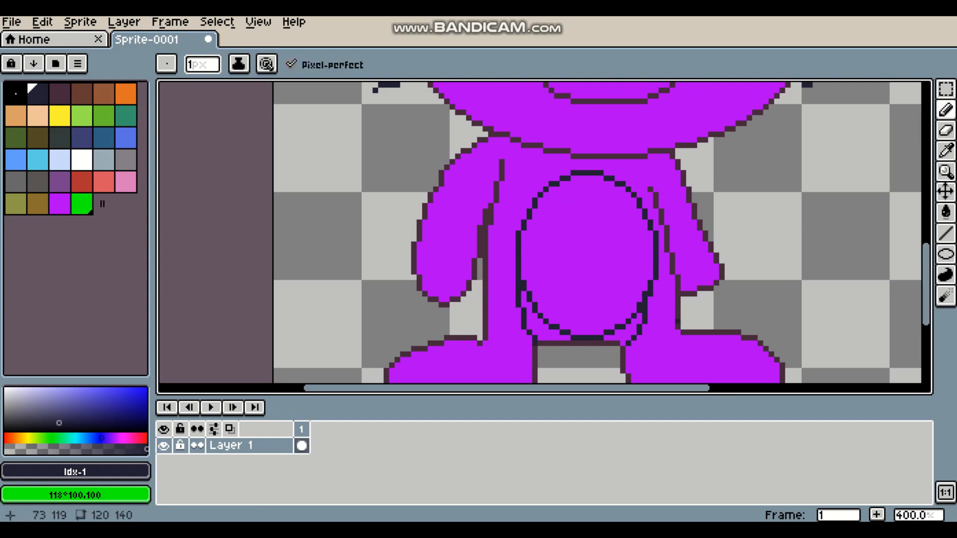
# - Draw the belly oval, whiskers and inner ear lines, then pick pink for the ears
pyautogui.click(944, 150)
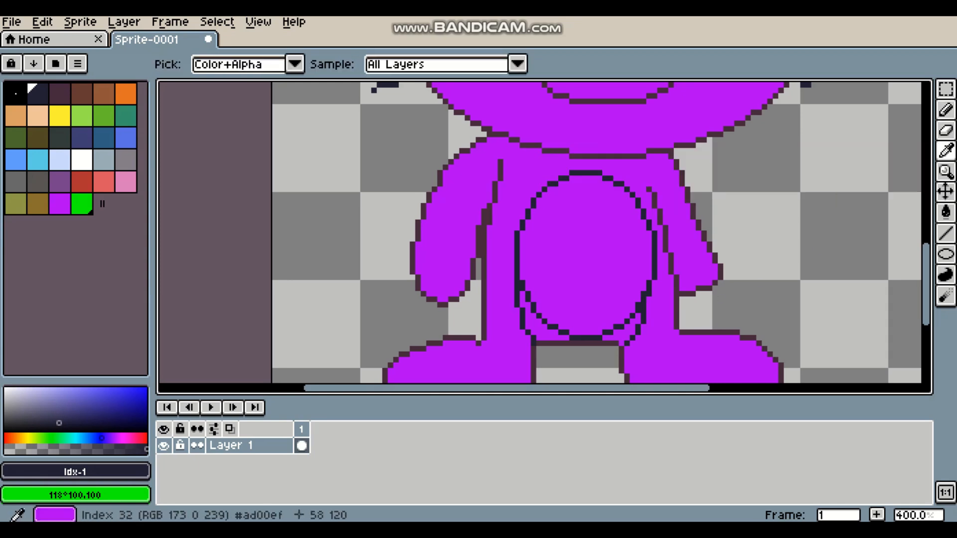
pyautogui.moveTo(945, 109)
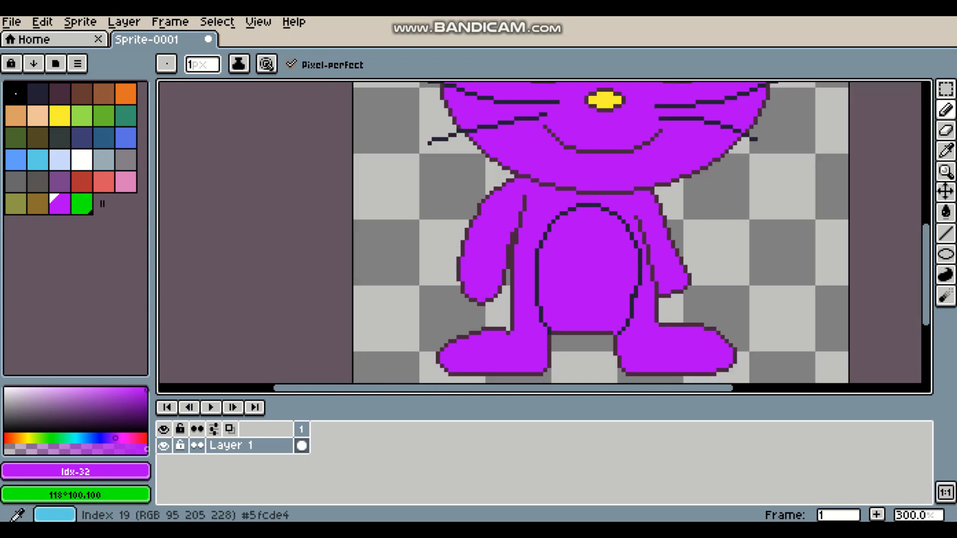
pyautogui.click(583, 268)
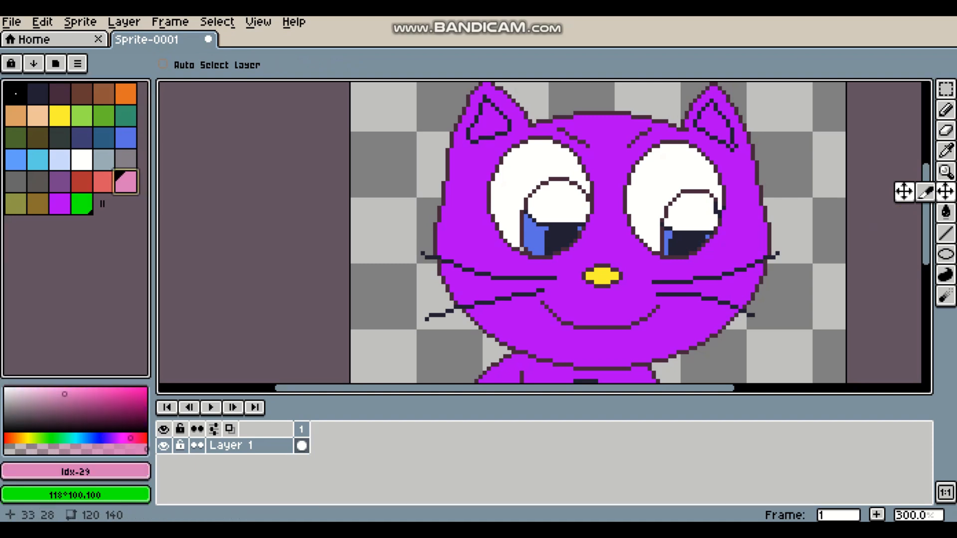
pyautogui.click(945, 210)
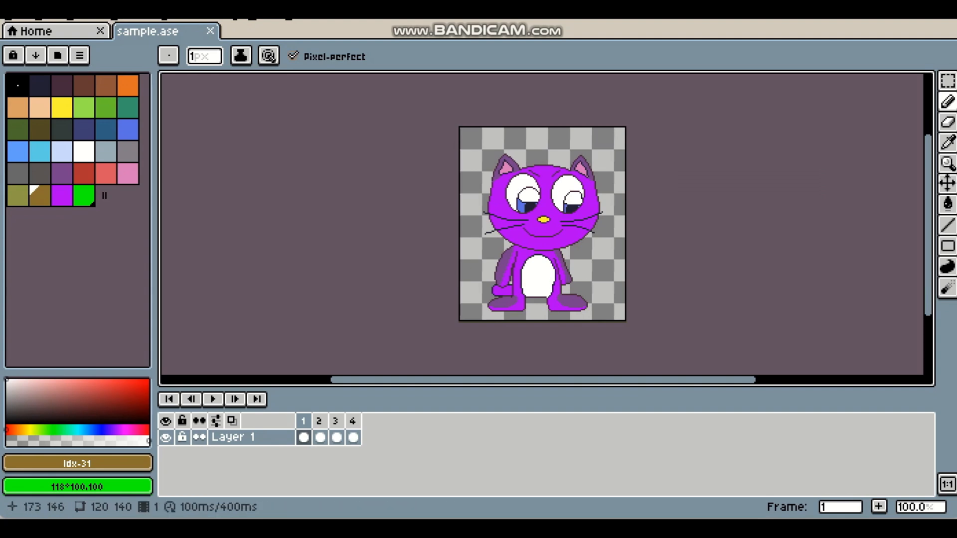
pyautogui.moveTo(542, 279)
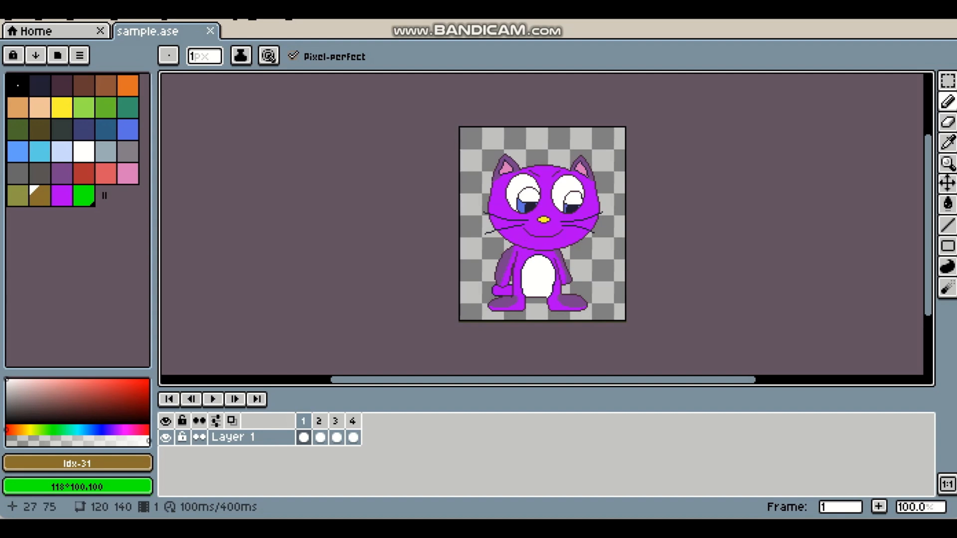
pyautogui.moveTo(543, 210)
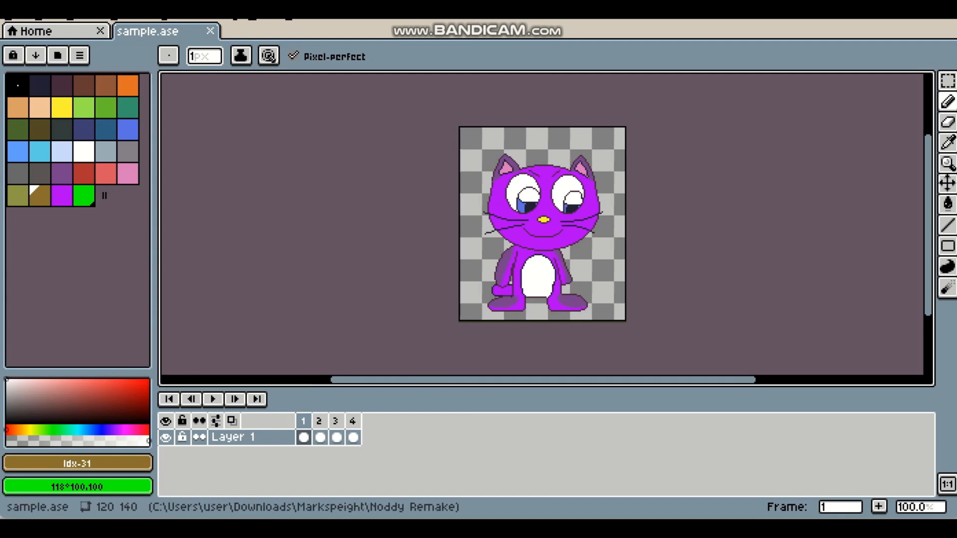
pyautogui.moveTo(212, 399)
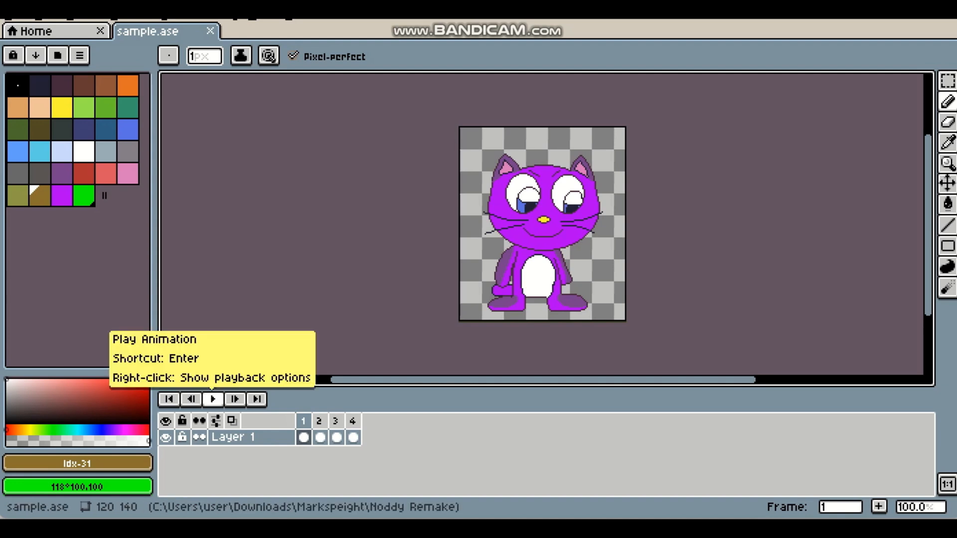
# - Play back the four-frame cat animation in sample.ase
pyautogui.click(213, 399)
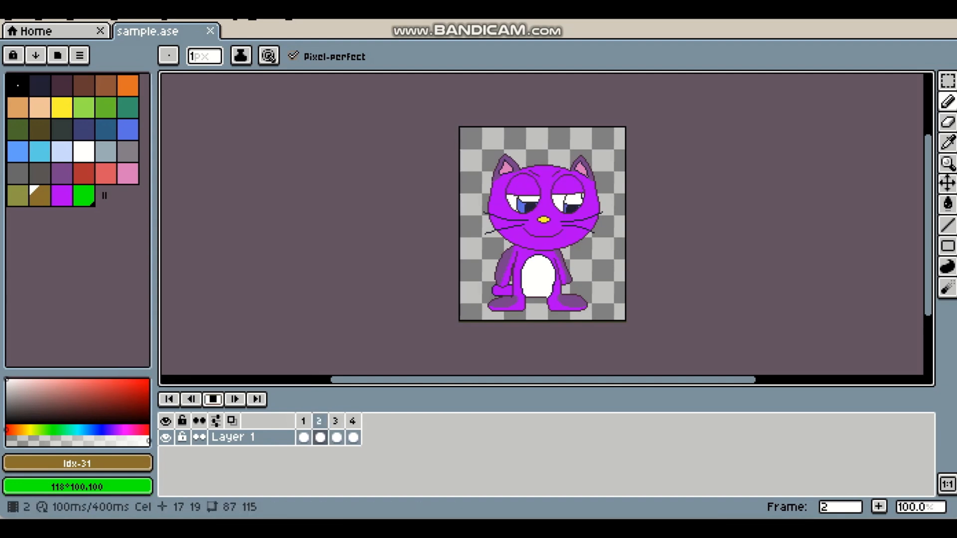